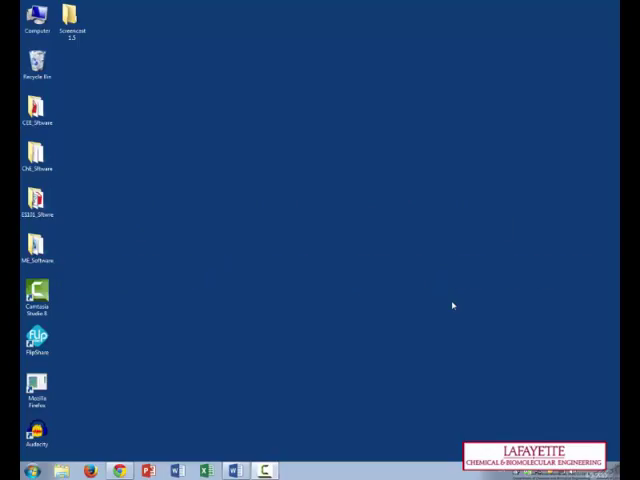
# - Launch MATLAB R2013b from its shortcut in the CHE_Software desktop folder
pyautogui.doubleClick(37, 155)
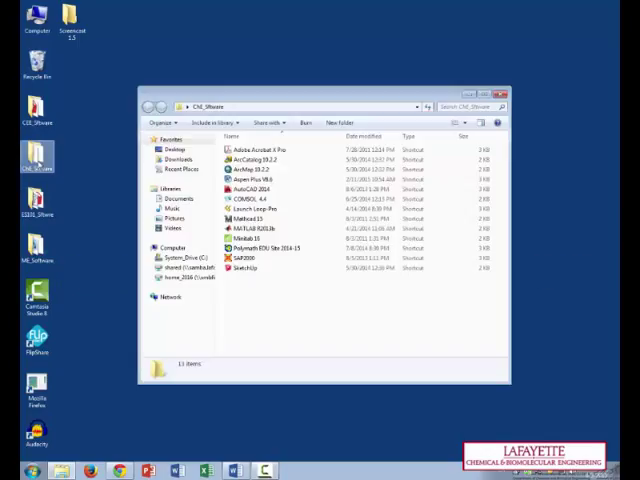
pyautogui.moveTo(255, 228)
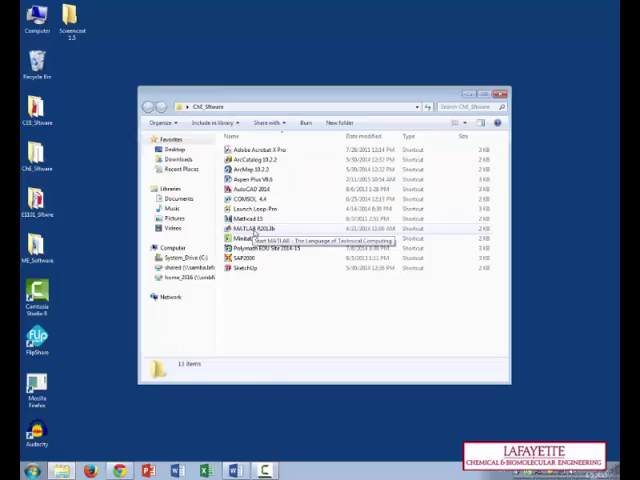
pyautogui.click(255, 228)
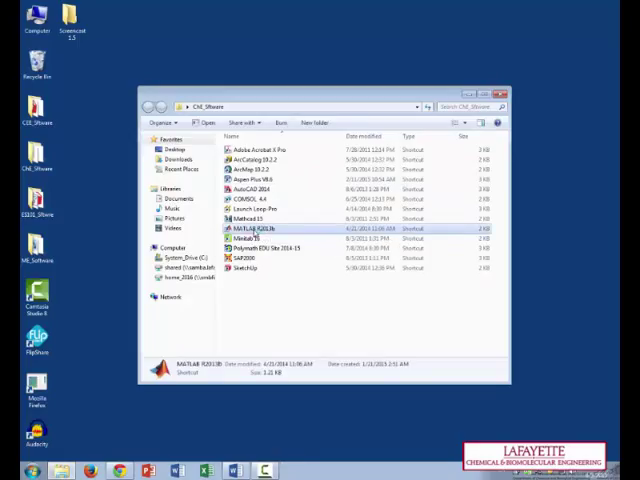
pyautogui.doubleClick(255, 228)
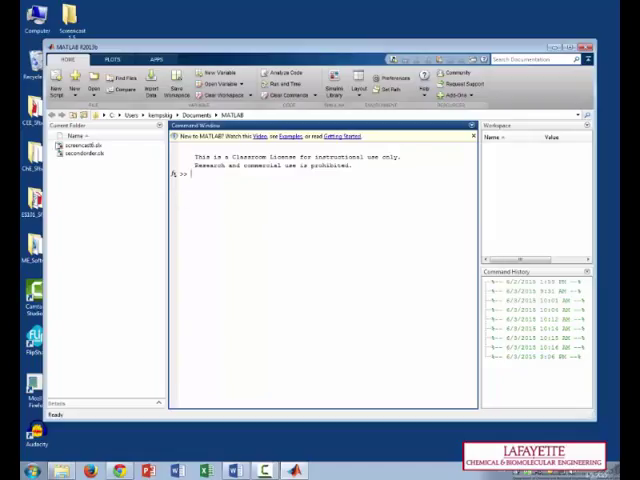
# - Create a new untitled Simulink model from the New menu
pyautogui.click(67, 80)
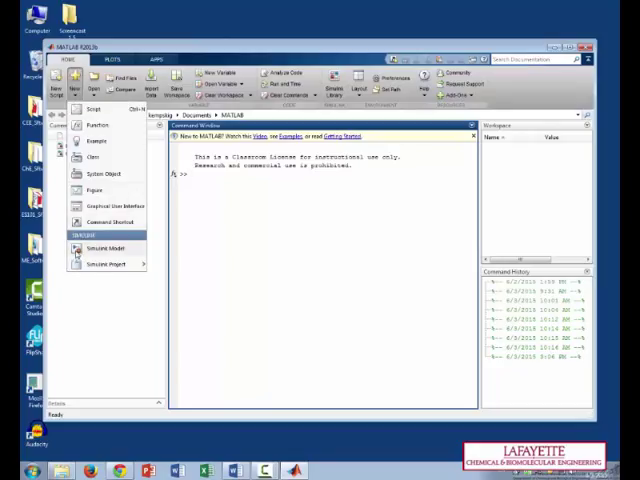
pyautogui.click(104, 249)
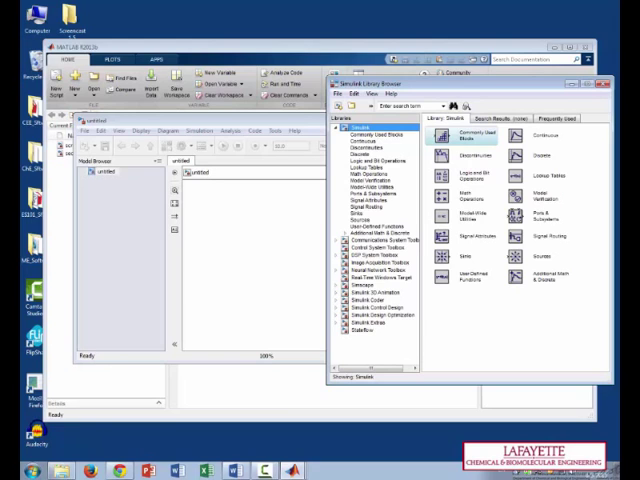
# - Browse the Continuous, Sources, Signal Routing and Math Operations libraries for blocks
pyautogui.click(363, 141)
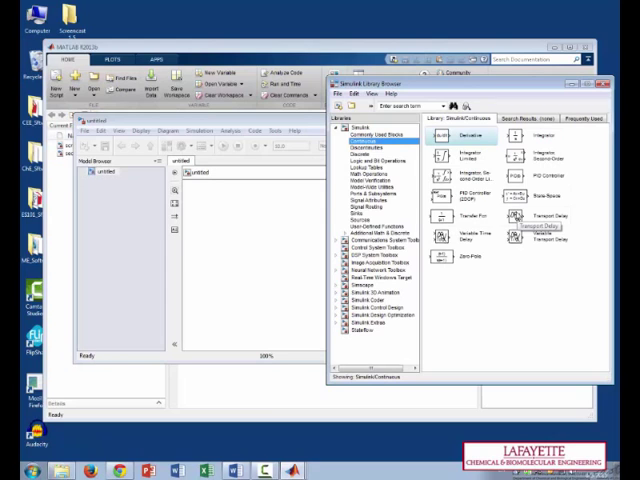
pyautogui.click(356, 220)
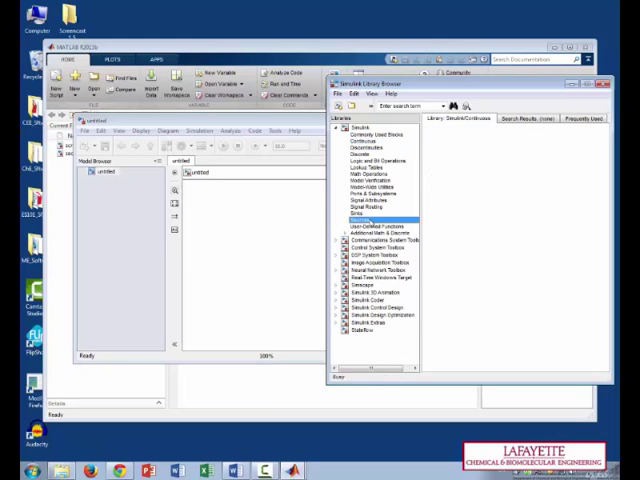
pyautogui.click(356, 219)
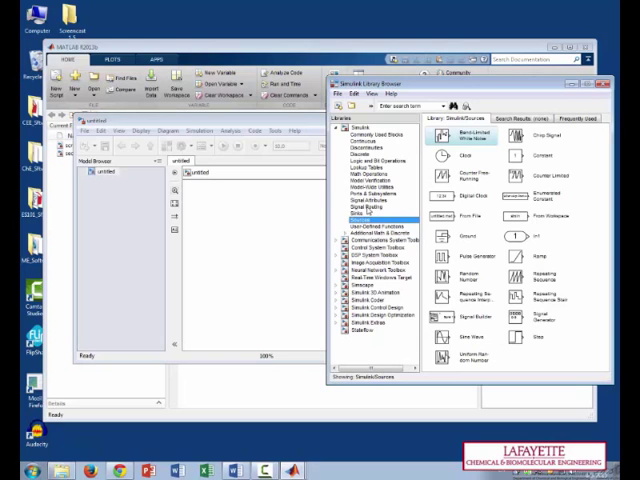
pyautogui.click(369, 206)
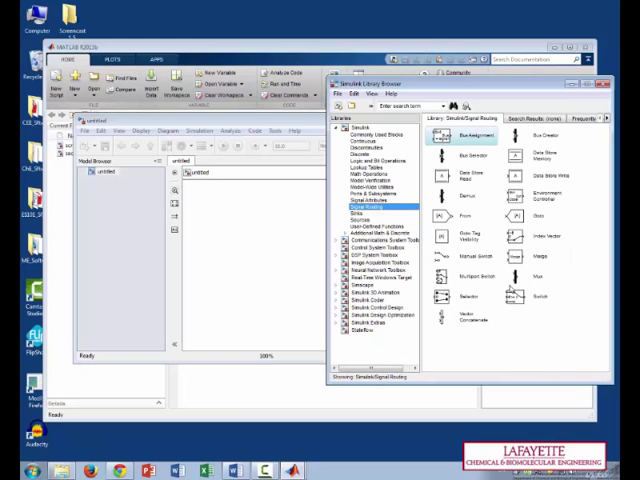
pyautogui.moveTo(543, 300)
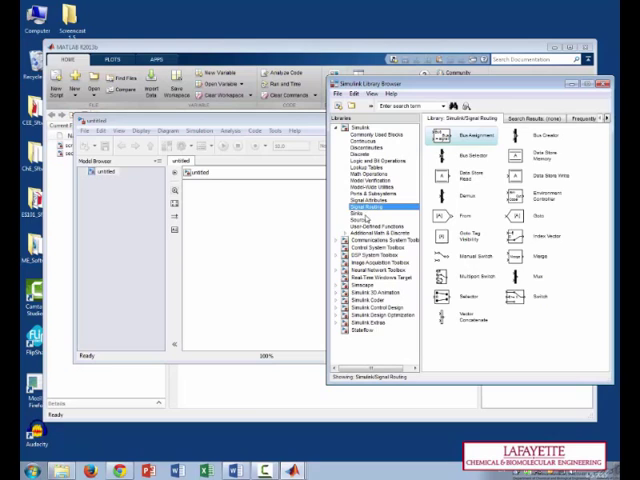
pyautogui.click(350, 213)
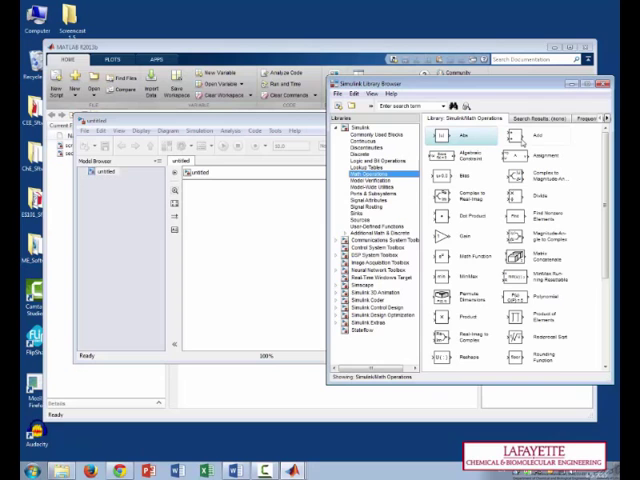
pyautogui.scroll(-3)
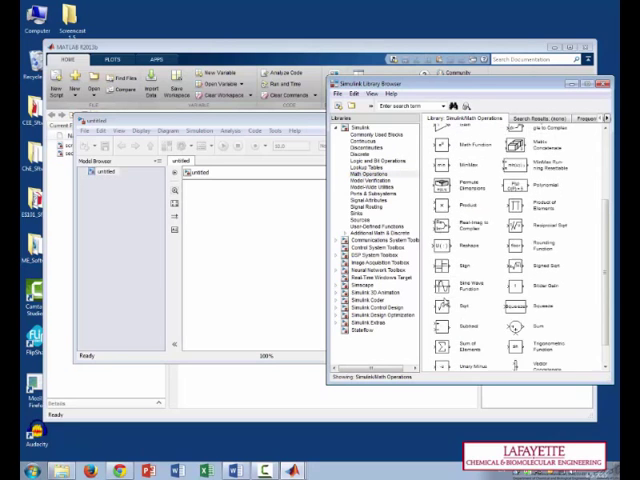
pyautogui.scroll(-3)
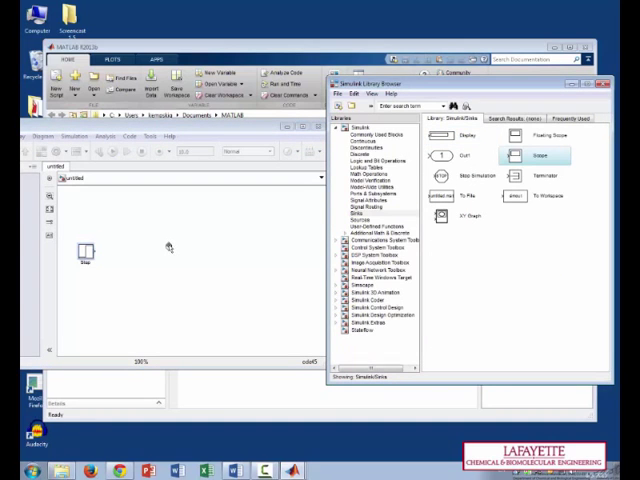
# - Place a Scope block to the right of the Step and browse for more blocks
pyautogui.moveTo(529, 155); pyautogui.dragTo(171, 255)
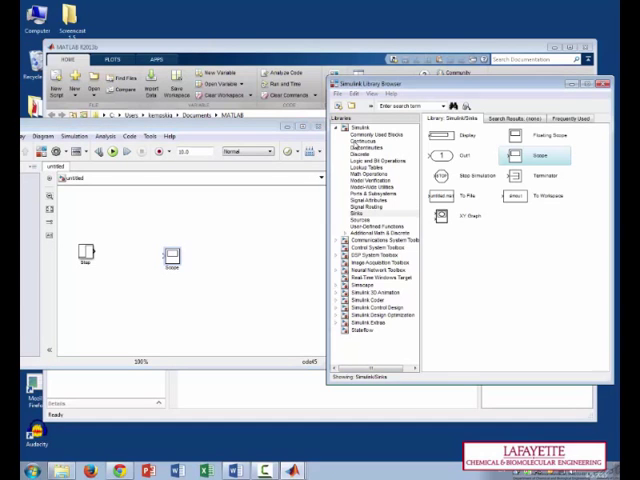
pyautogui.click(365, 147)
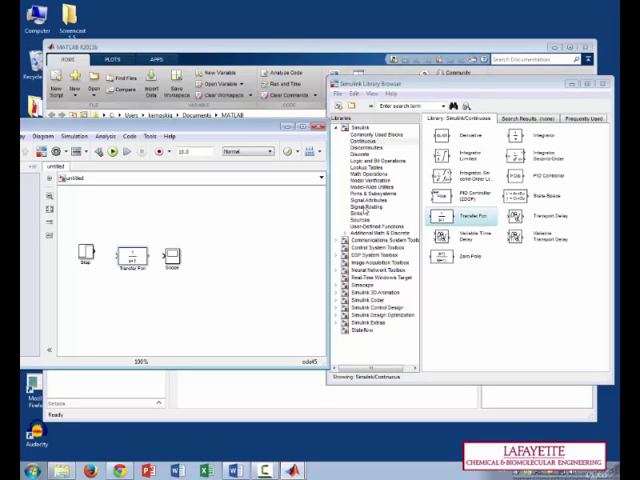
pyautogui.click(352, 205)
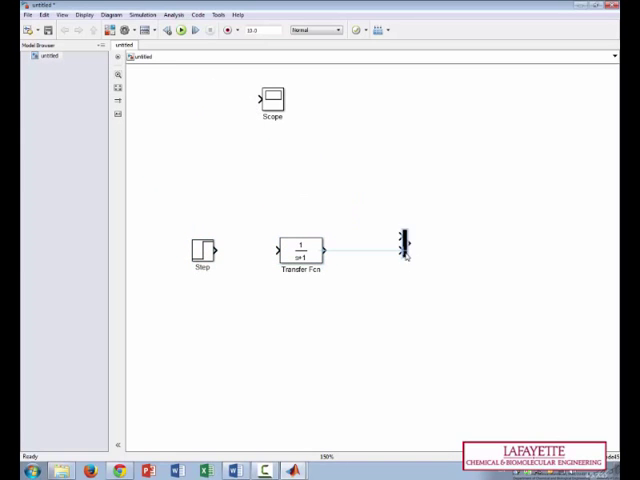
pyautogui.moveTo(272, 100); pyautogui.dragTo(495, 250)
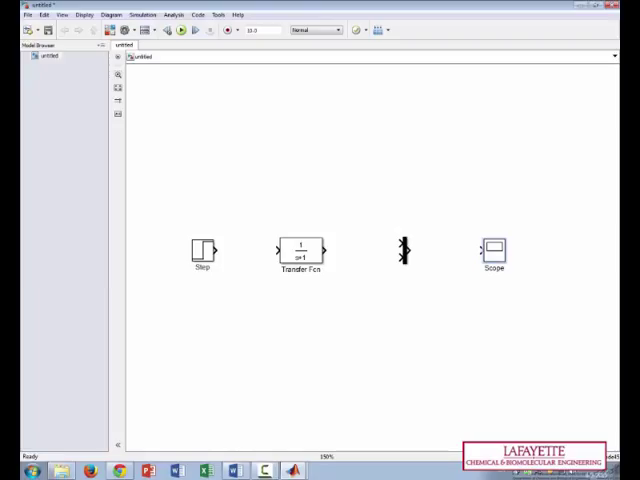
pyautogui.moveTo(533, 291)
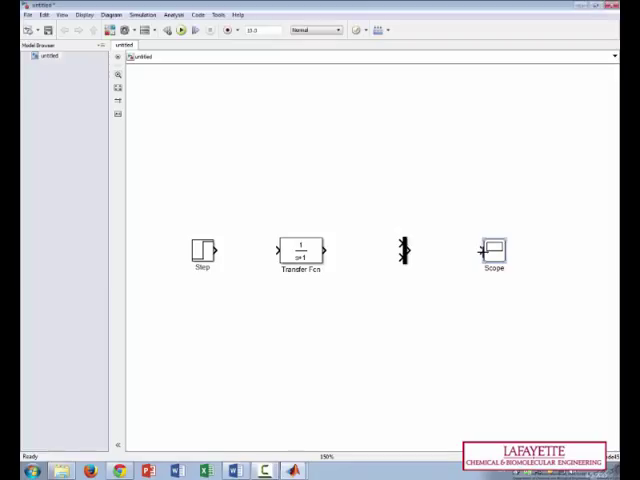
# - Connect Step to Transfer Fcn, Transfer Fcn to Mux, and Mux to Scope
pyautogui.moveTo(405, 250); pyautogui.dragTo(478, 250)
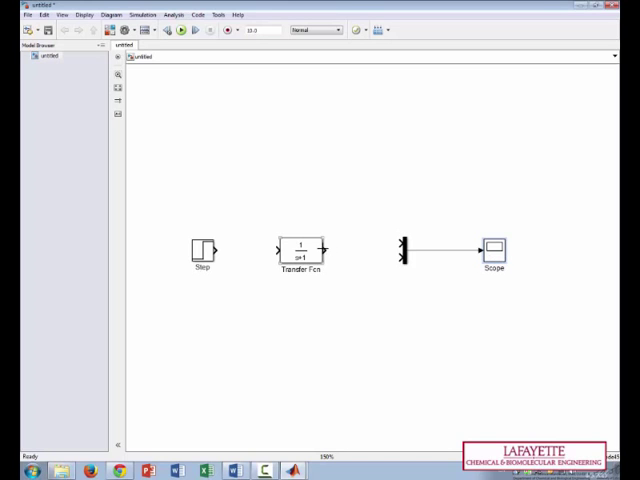
pyautogui.moveTo(322, 249); pyautogui.dragTo(400, 249)
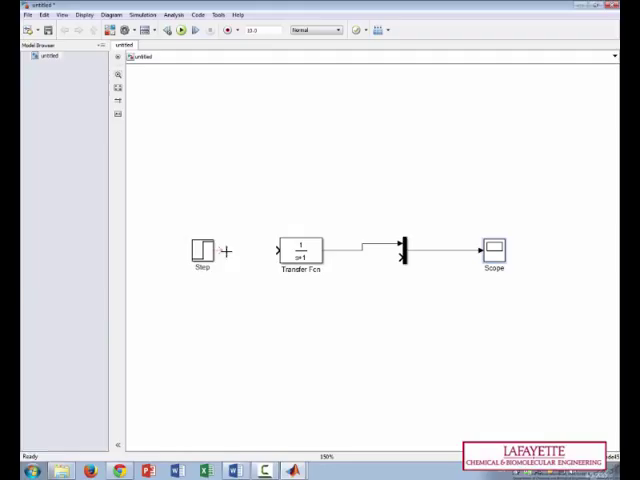
pyautogui.moveTo(214, 250); pyautogui.dragTo(278, 250)
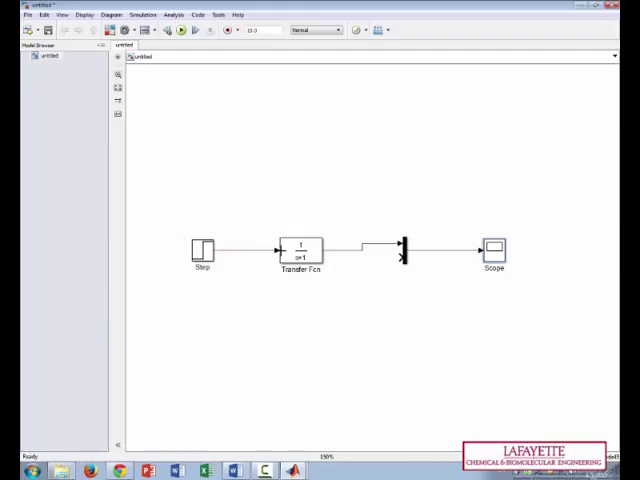
pyautogui.moveTo(308, 257)
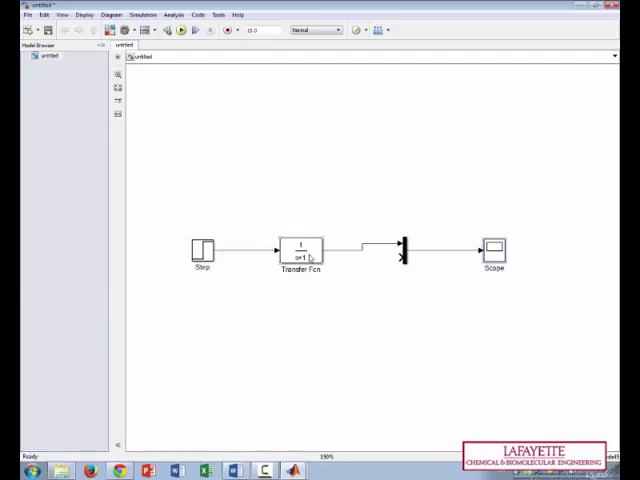
pyautogui.doubleClick(300, 248)
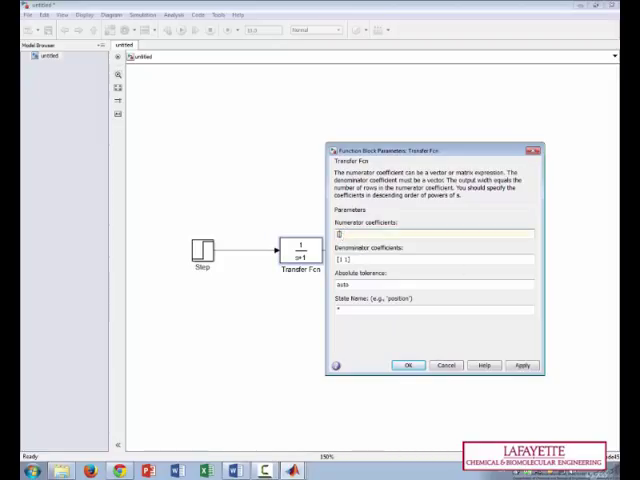
# - Set Transfer Fcn numerator 6, denominator [4 1], and Step time 0
pyautogui.write('[4]')
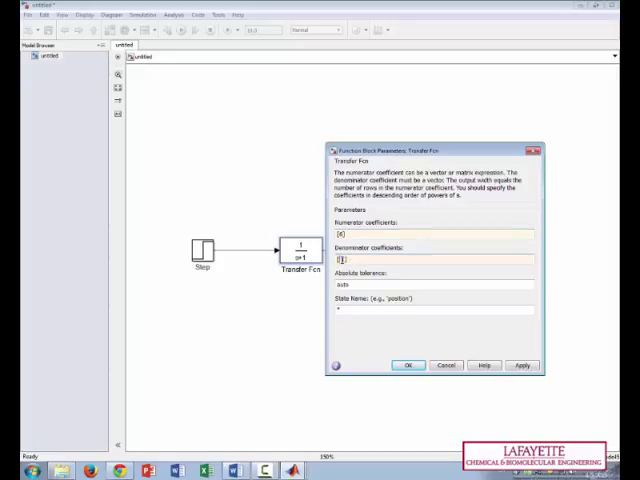
pyautogui.write('[4 1]')
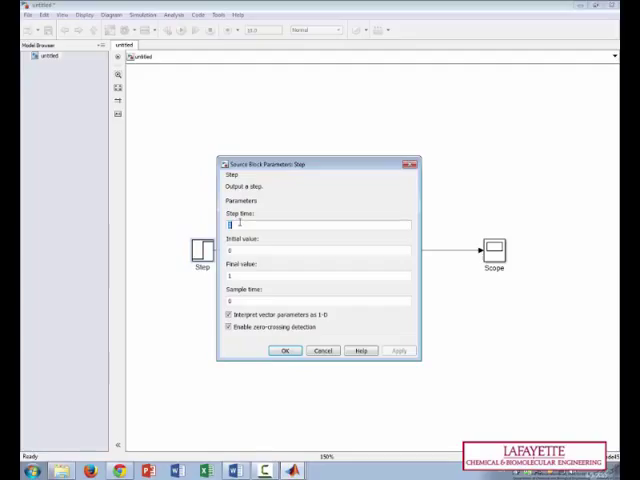
pyautogui.write('0')
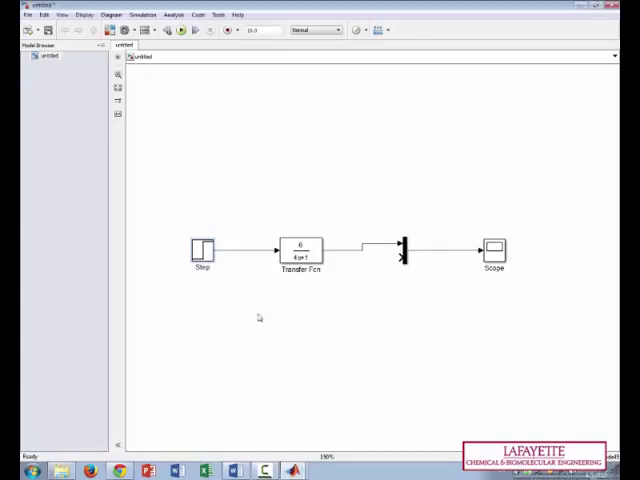
pyautogui.moveTo(369, 250)
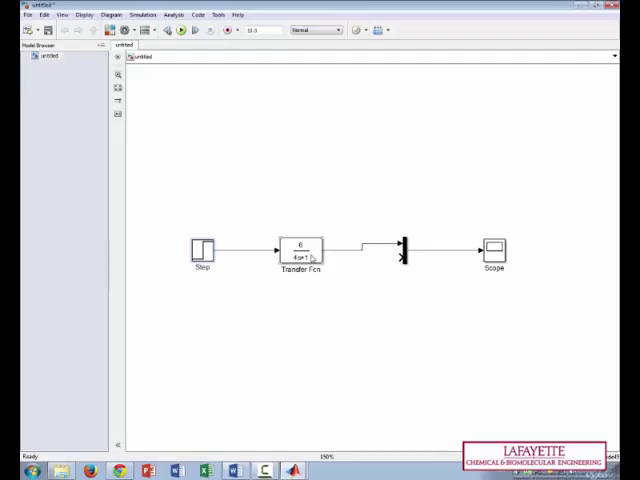
pyautogui.moveTo(371, 255)
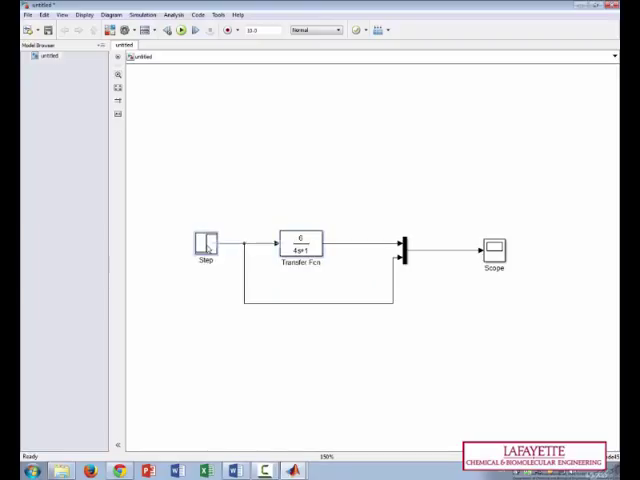
pyautogui.moveTo(196, 210)
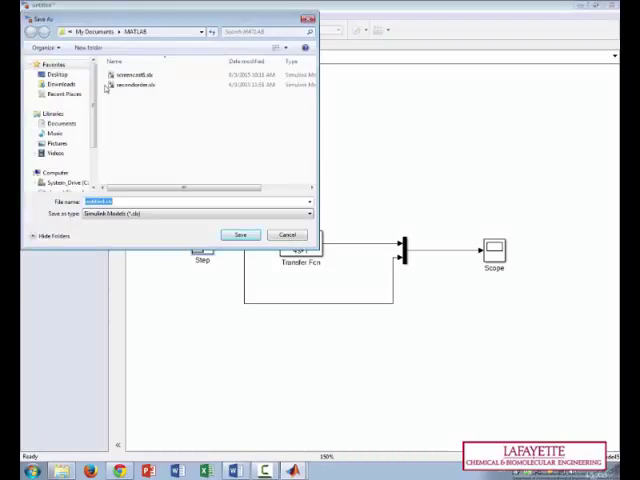
# - Save the model under the name 'firstorder'
pyautogui.write('first')
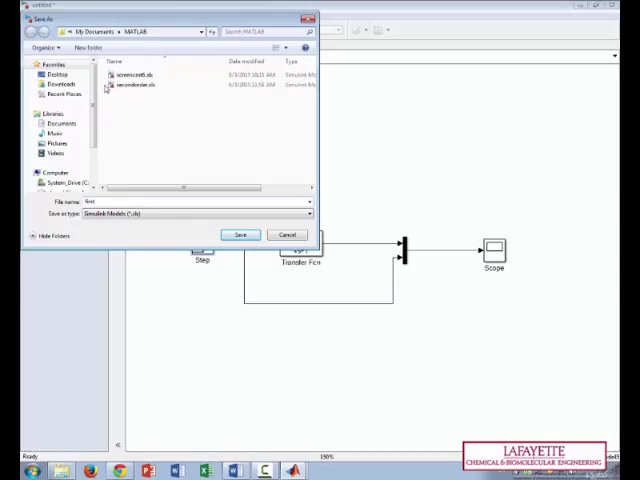
pyautogui.click(239, 234)
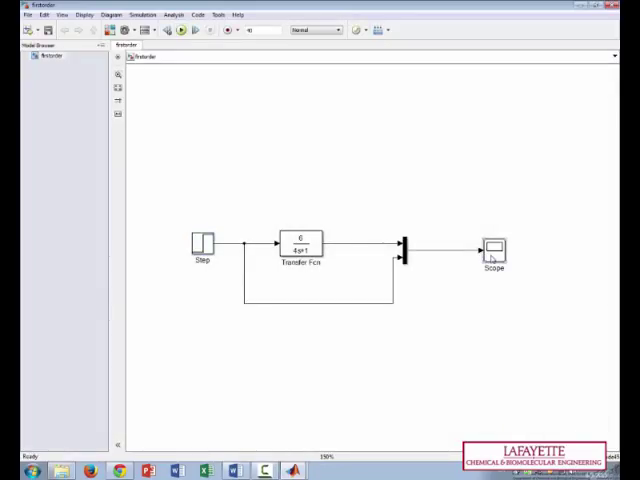
# - Open the Scope display to view the step input and first-order response
pyautogui.doubleClick(495, 247)
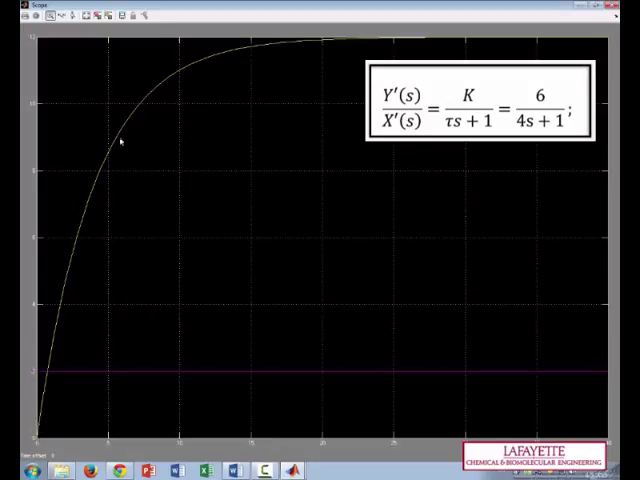
pyautogui.moveTo(412, 37)
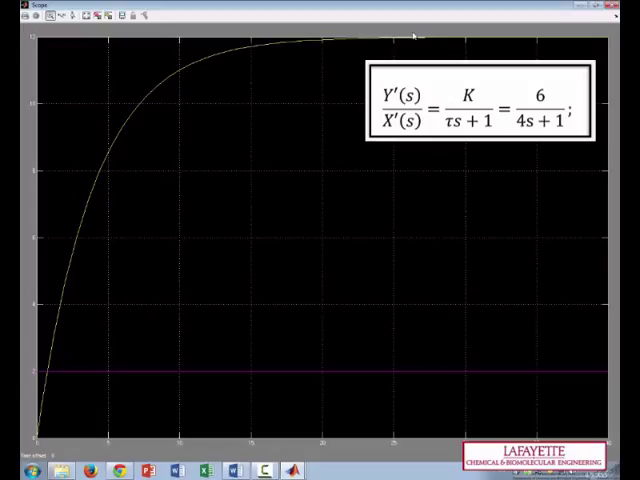